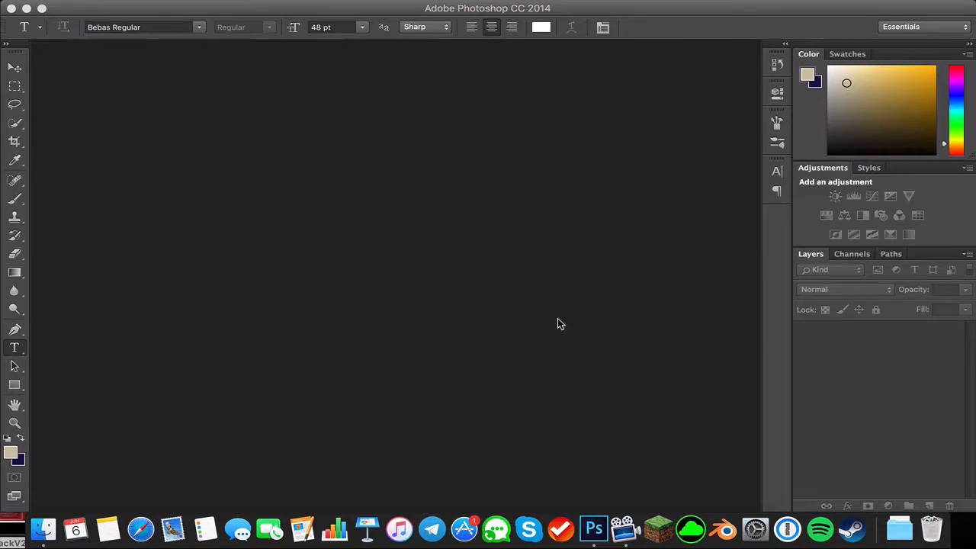
{"action": "mouse_move", "coordinate": [244, 378]}
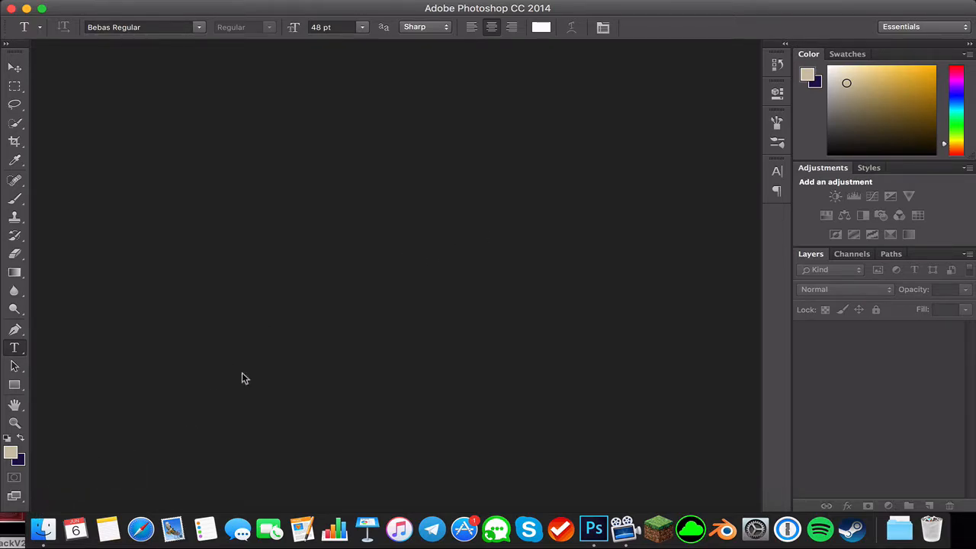
{"action": "mouse_move", "coordinate": [477, 207]}
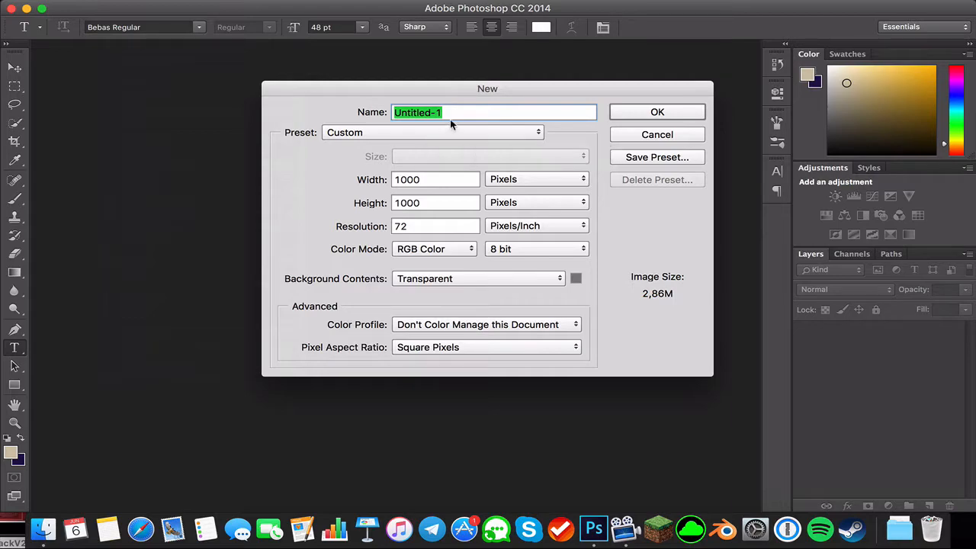
Name the new document 'Your project' and begin setting its width
{"action": "type", "text": "Your pro"}
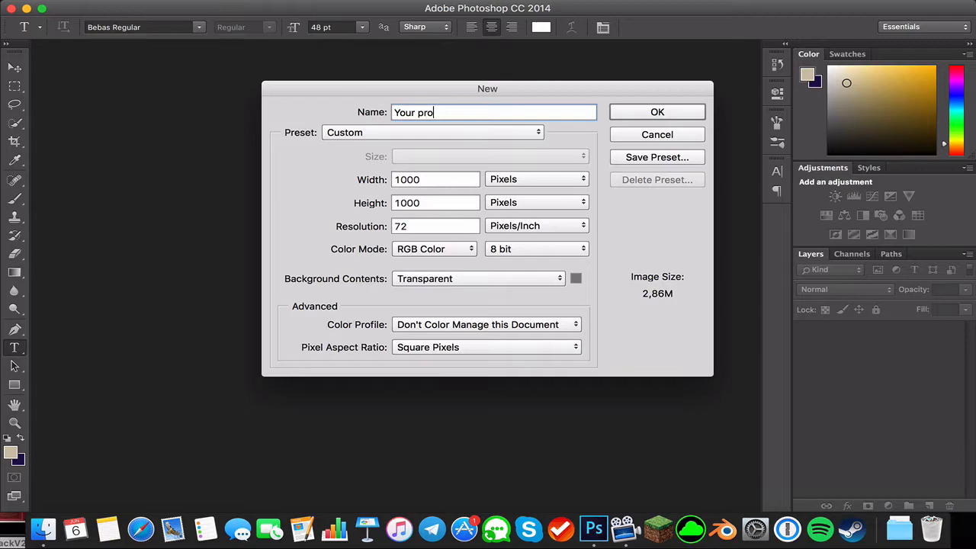
{"action": "left_click", "coordinate": [657, 111]}
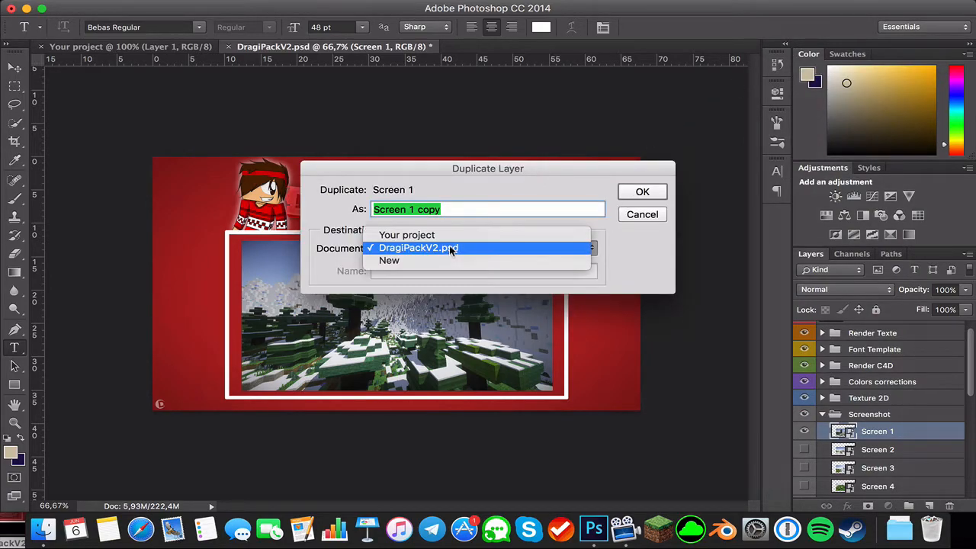
Duplicate the 'Screen 1' snowy-forest layer into the 'Your project' document
{"action": "left_click", "coordinate": [642, 192]}
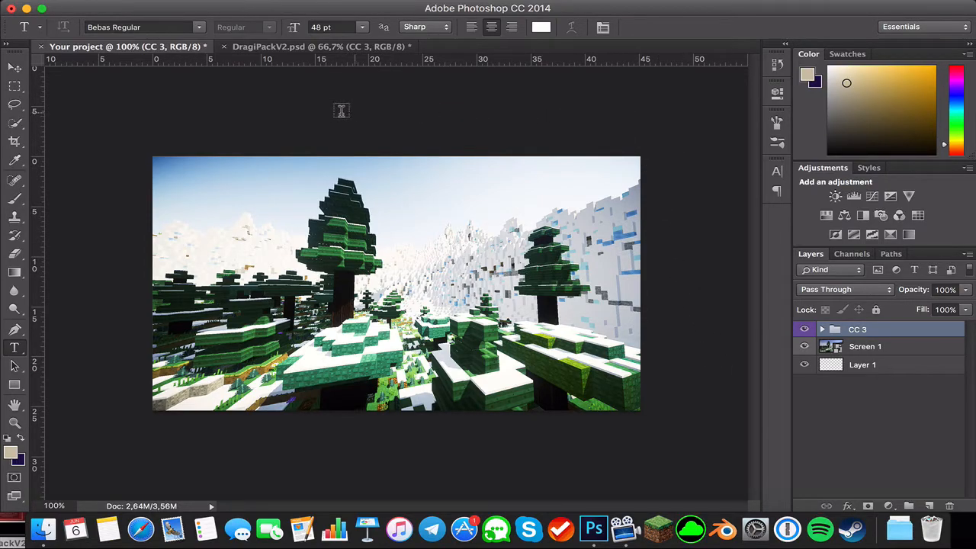
{"action": "mouse_move", "coordinate": [134, 141]}
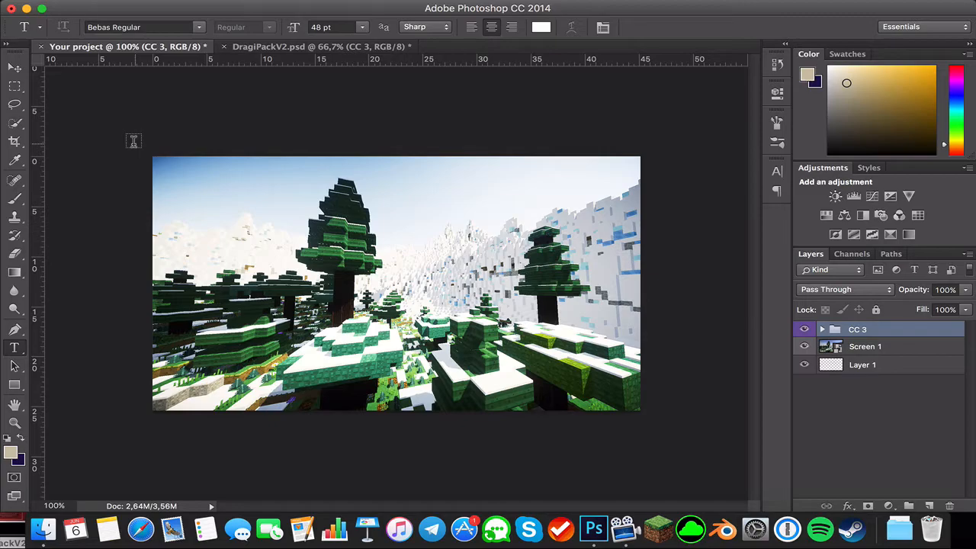